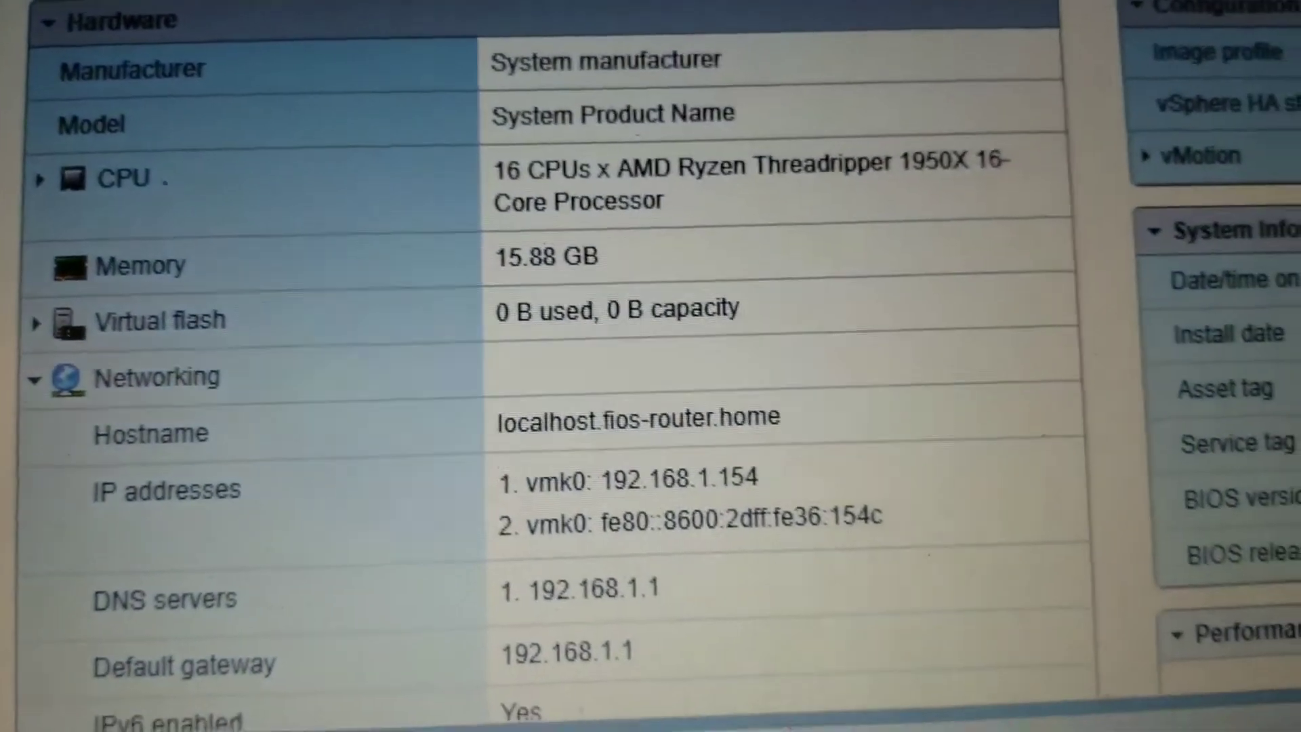
- Scroll the Host Client page, then select Manage in the Navigator to show the System settings
scroll(down, 3)
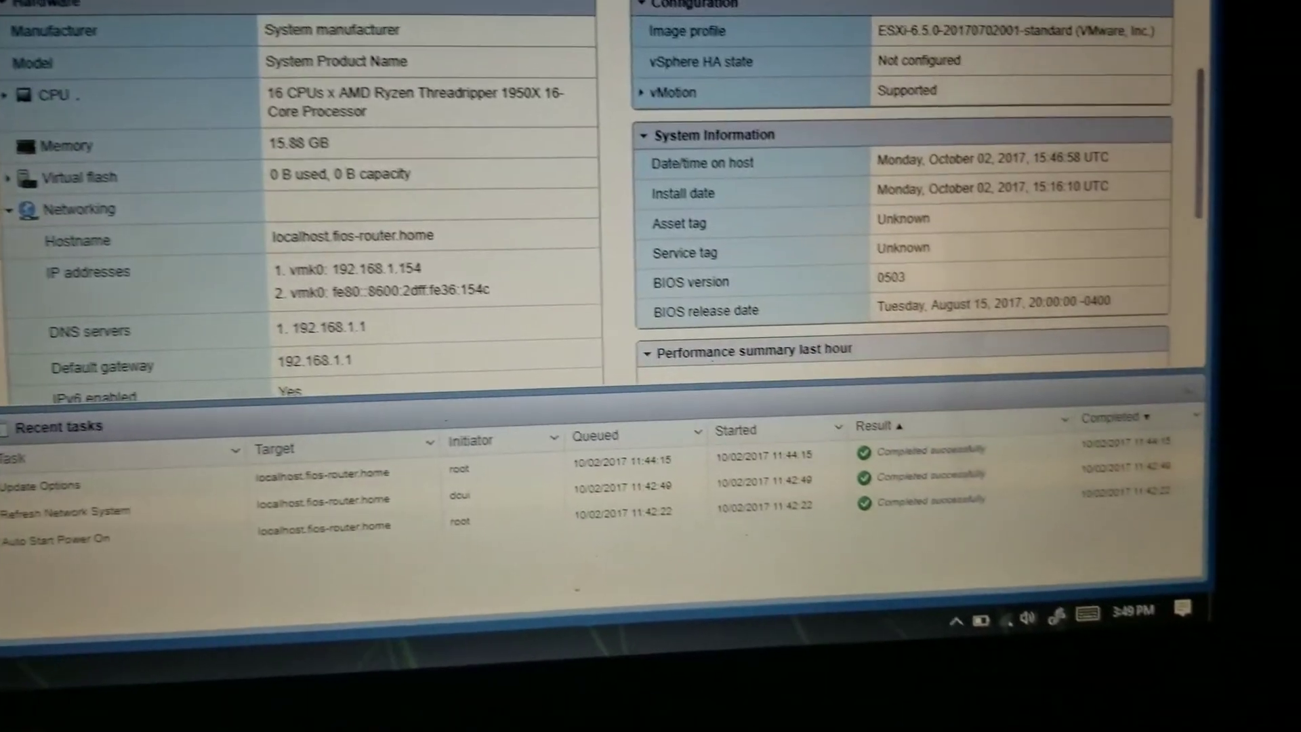
scroll(down, 3)
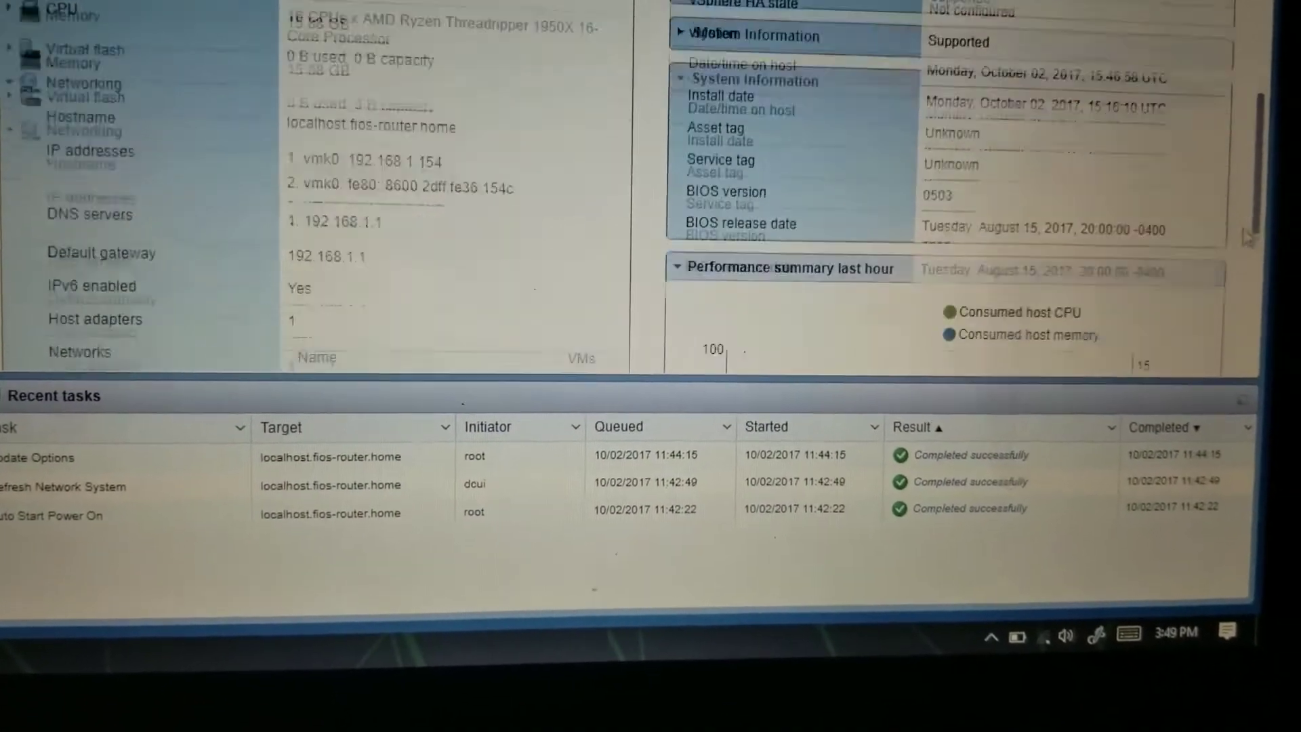
scroll(down, 3)
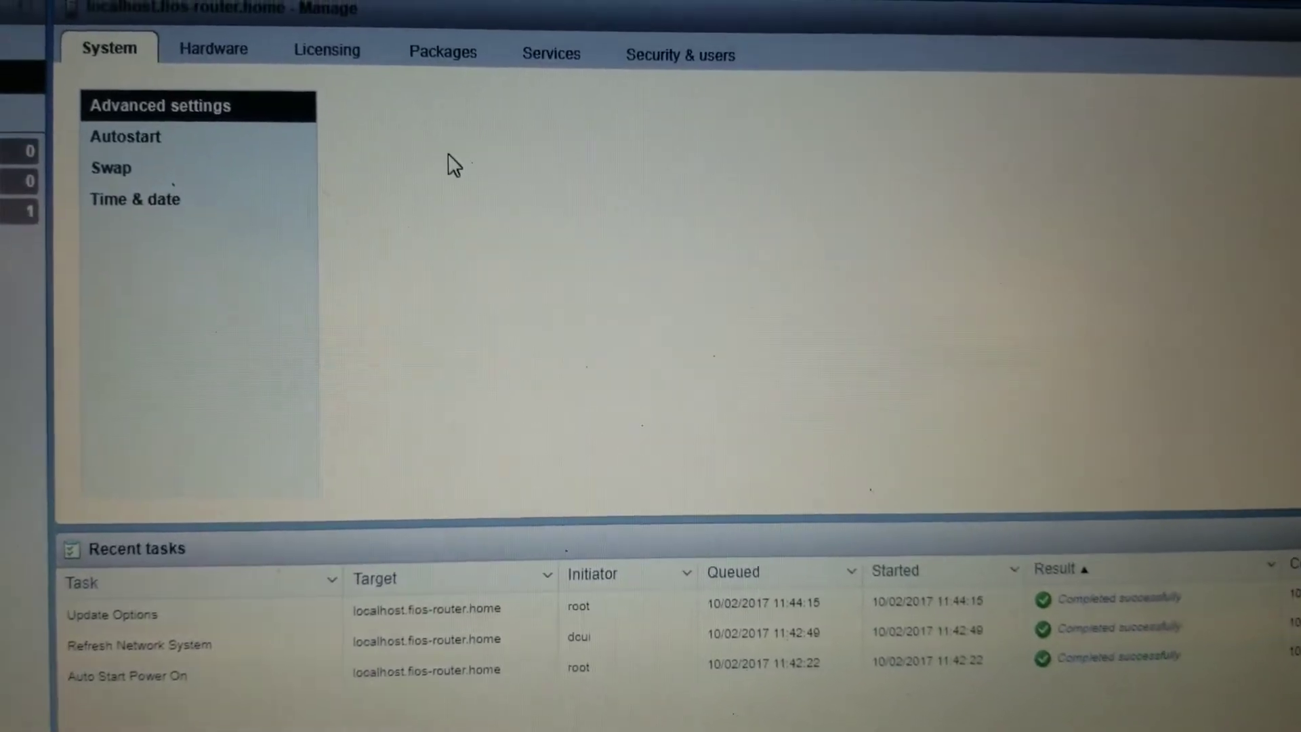
click(159, 106)
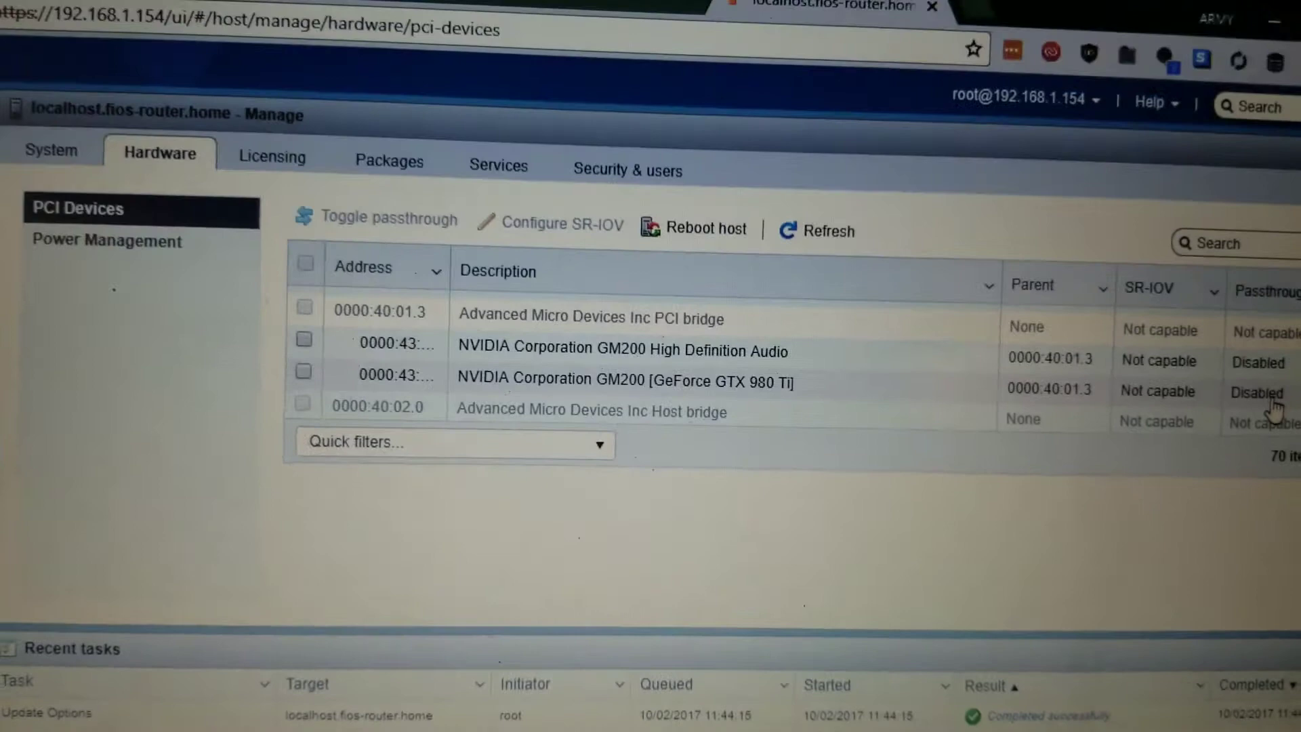
- Scroll the PCI device list down to the NVIDIA GTX 980 Ti entries
scroll(down, 3)
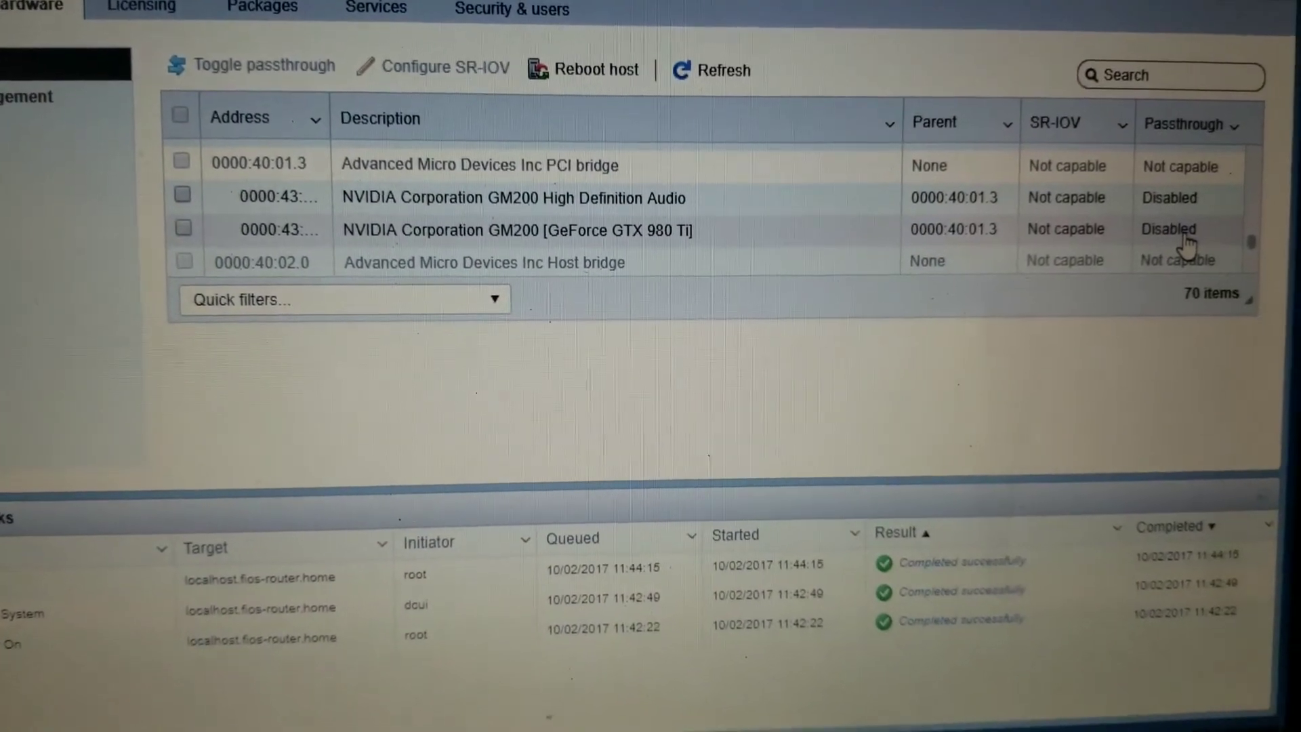